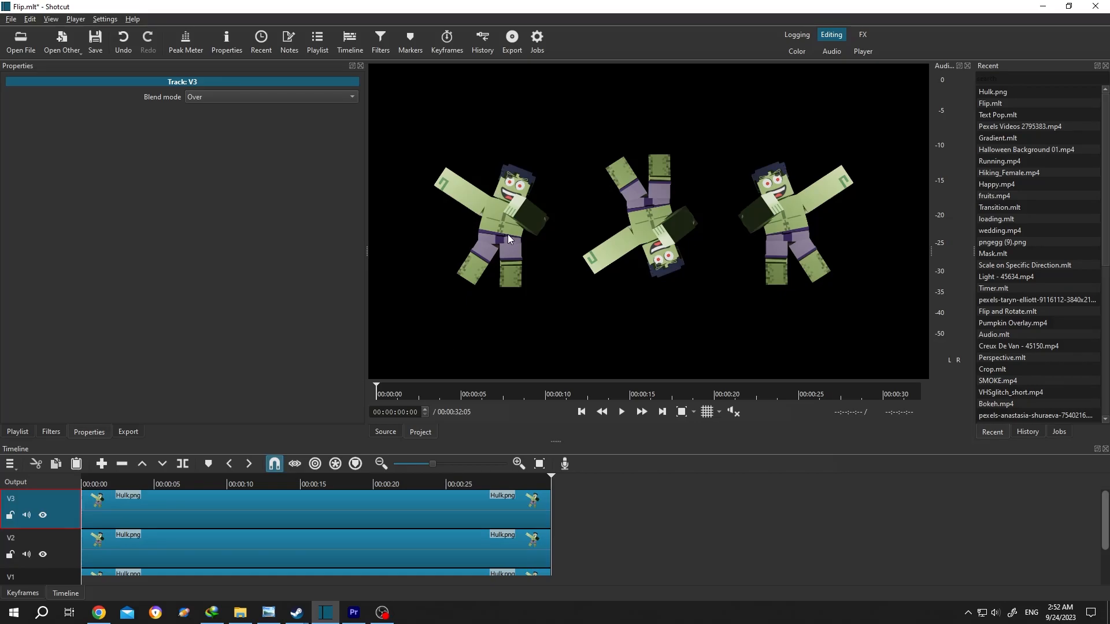
mouse_move(759, 227)
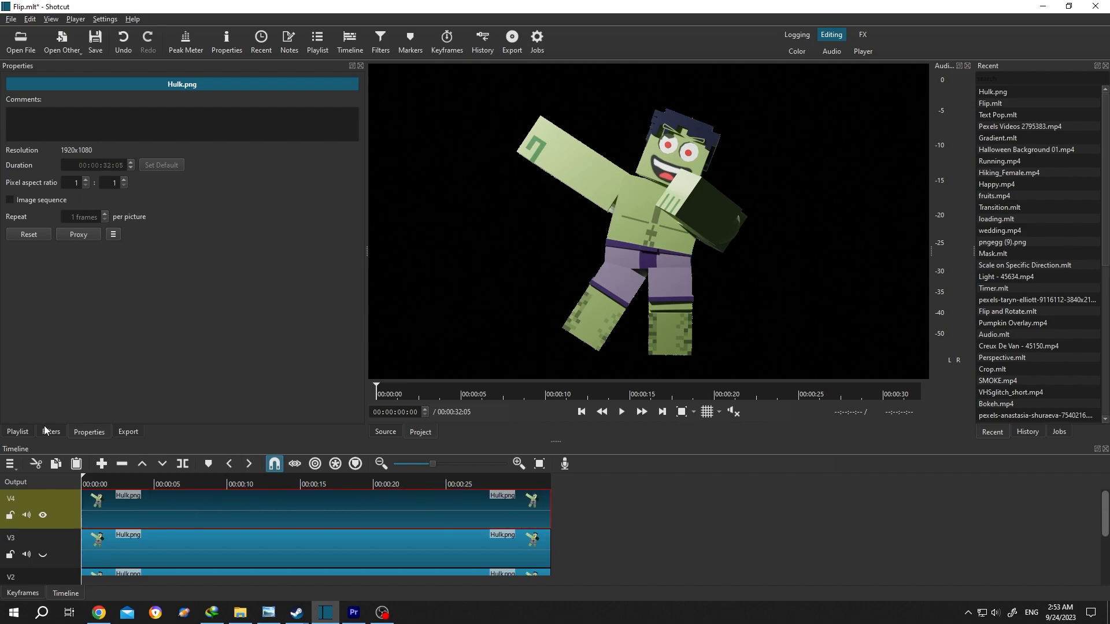
Show the empty filter list for the top-track Hulk.png clip
left_click(50, 431)
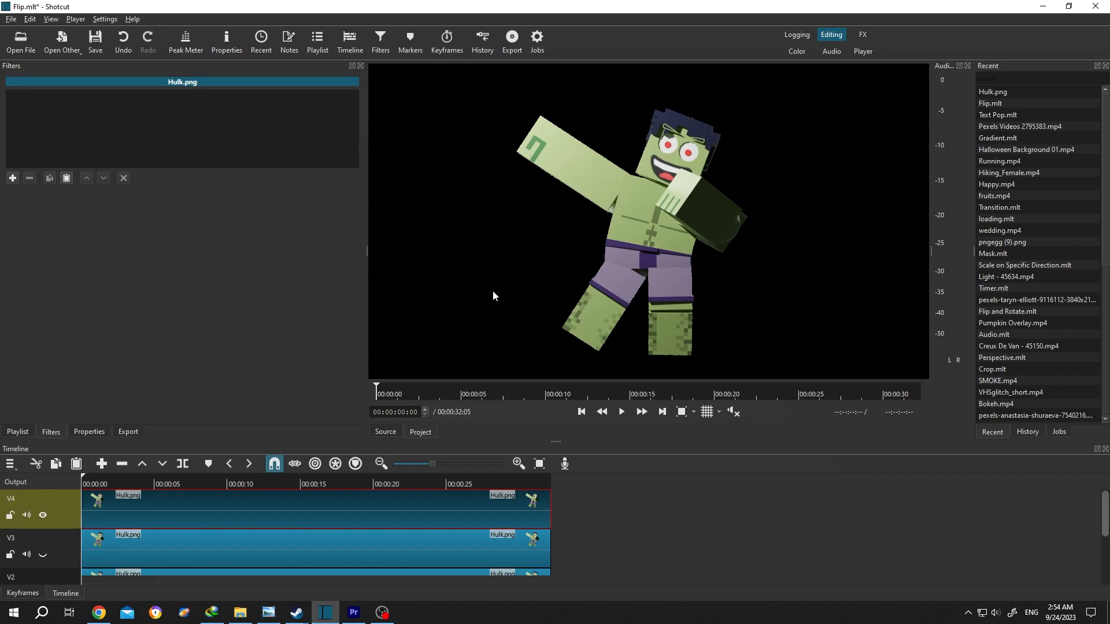
mouse_move(523, 286)
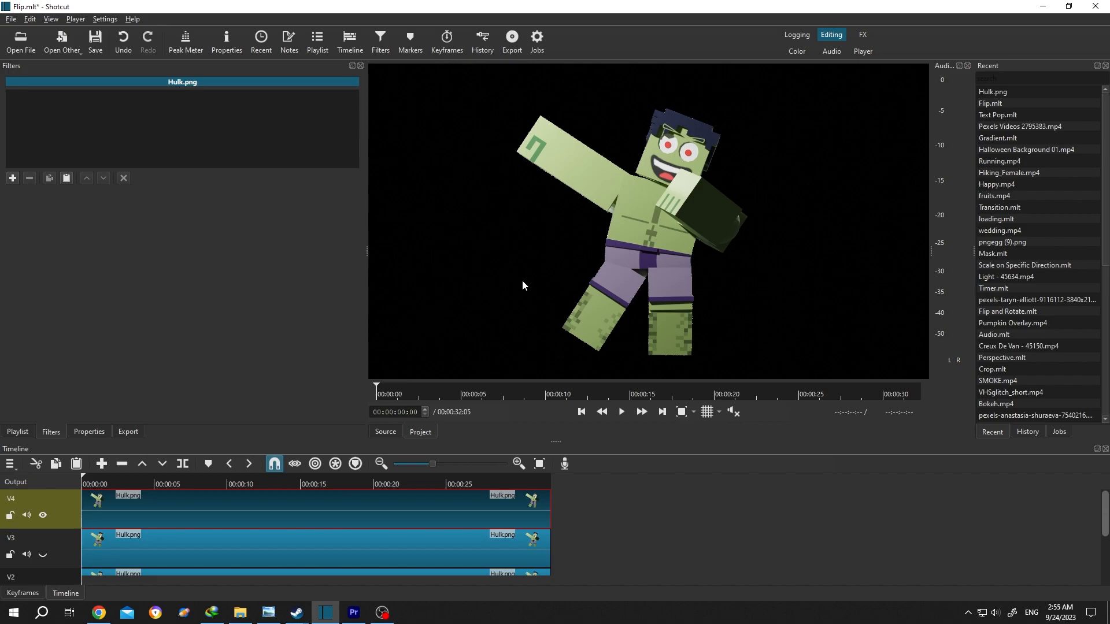
mouse_move(634, 343)
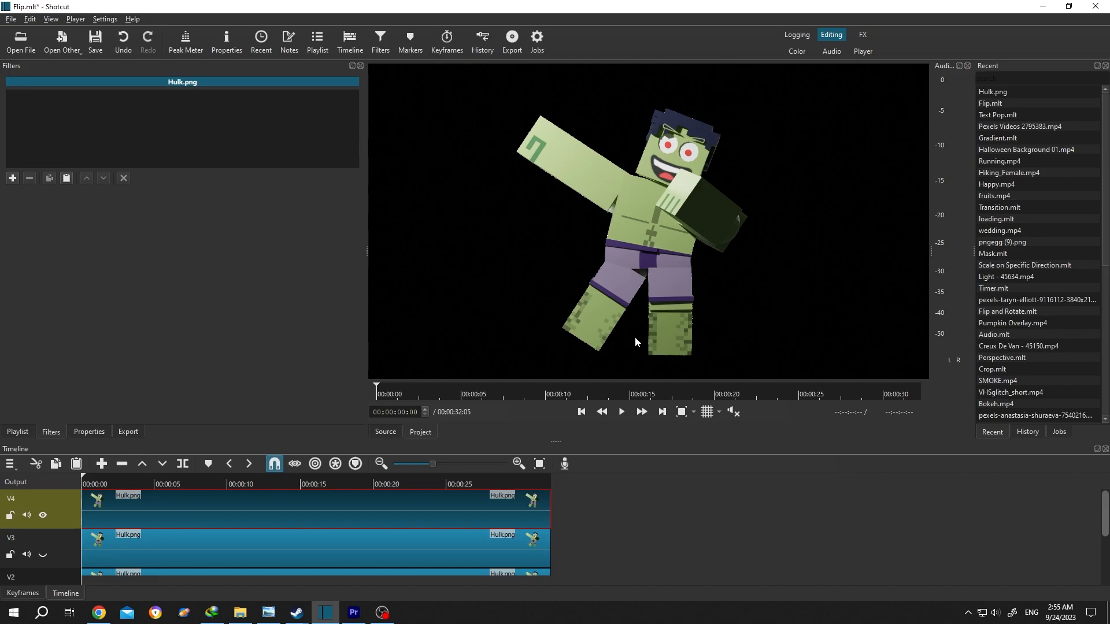
mouse_move(16, 183)
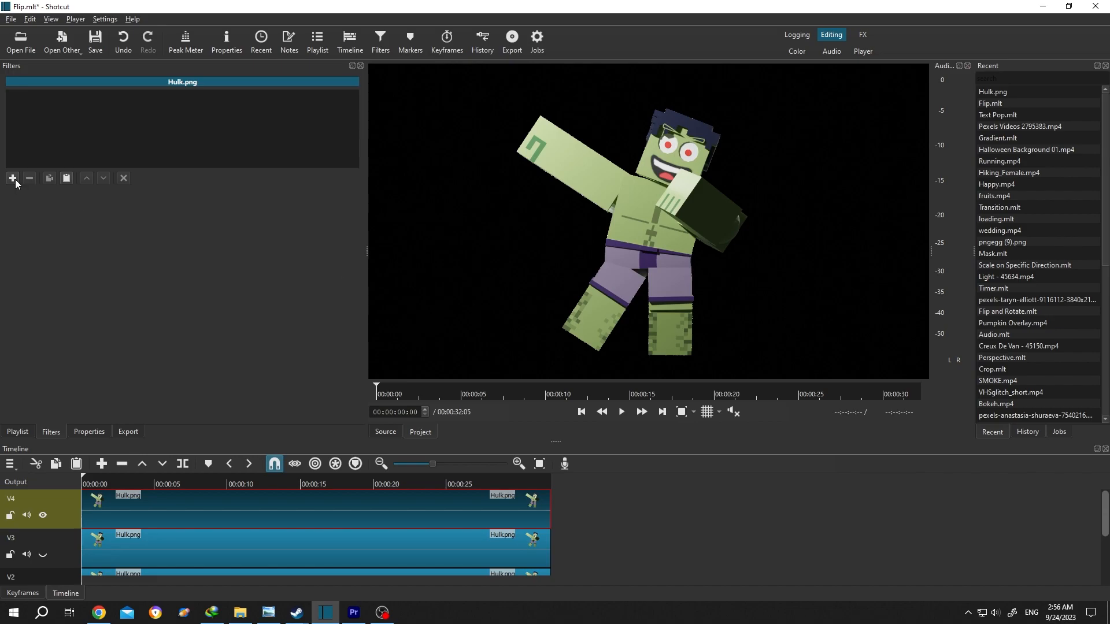
Add a Size, Position & Rotate filter at half size and move Hulk toward the top
left_click(12, 178)
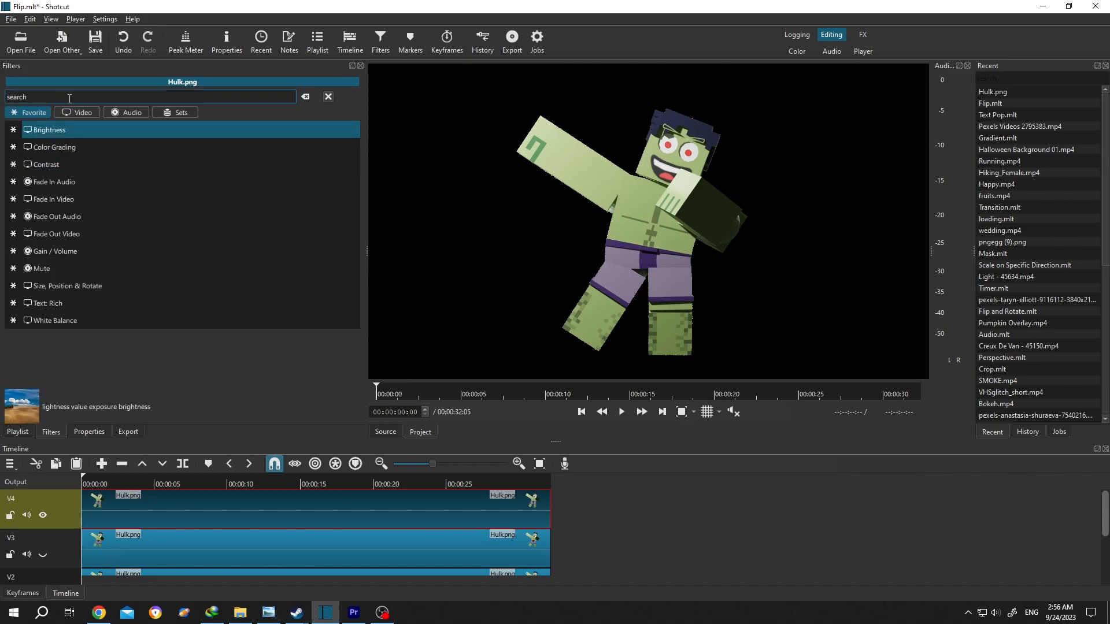
type("size")
type("50")
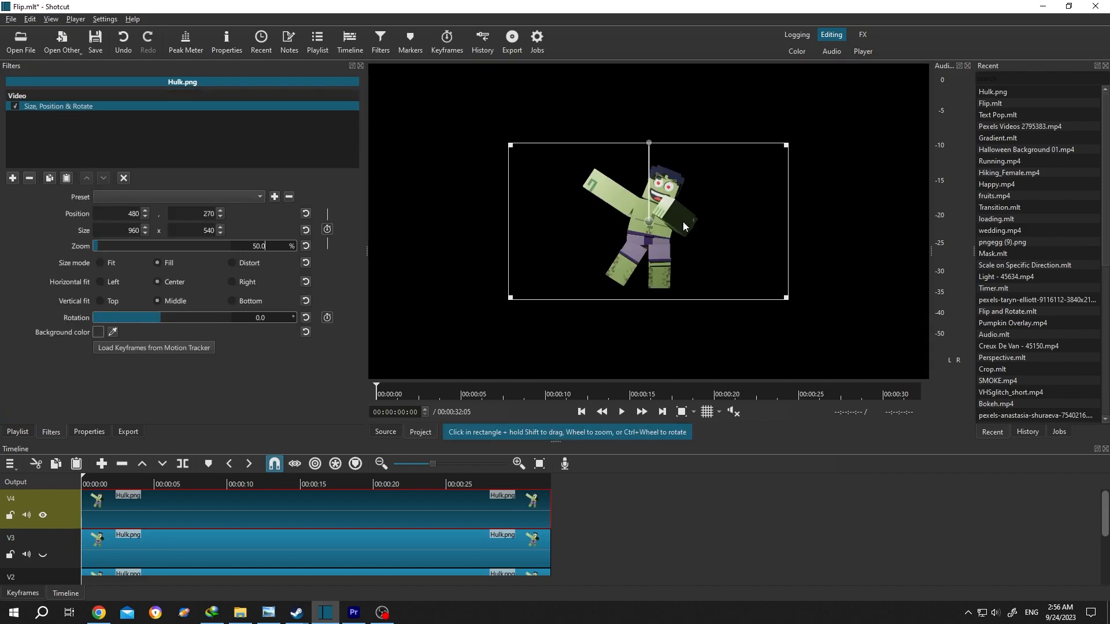
left_click_drag(647, 223, 647, 141)
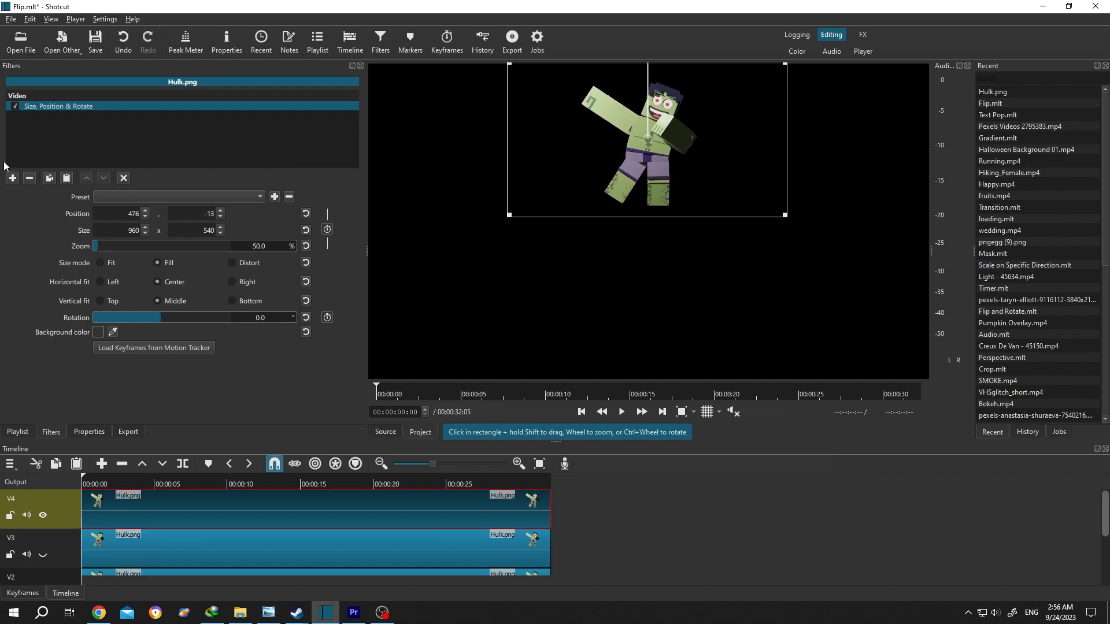
left_click(11, 178)
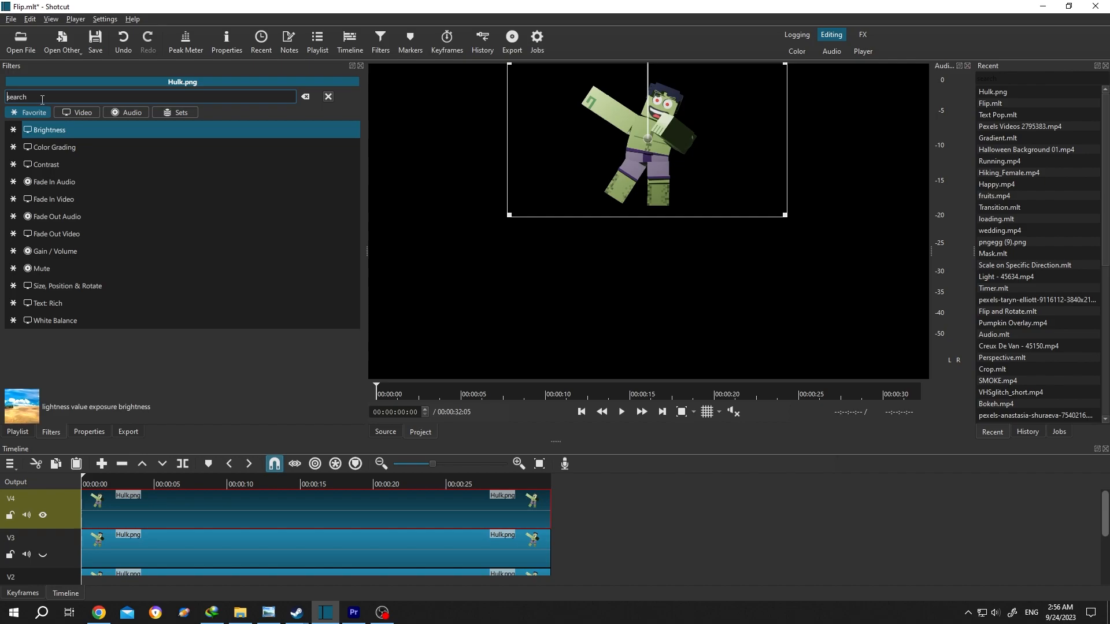
Add a Flip filter so the small Hulk appears upside down
type("flip")
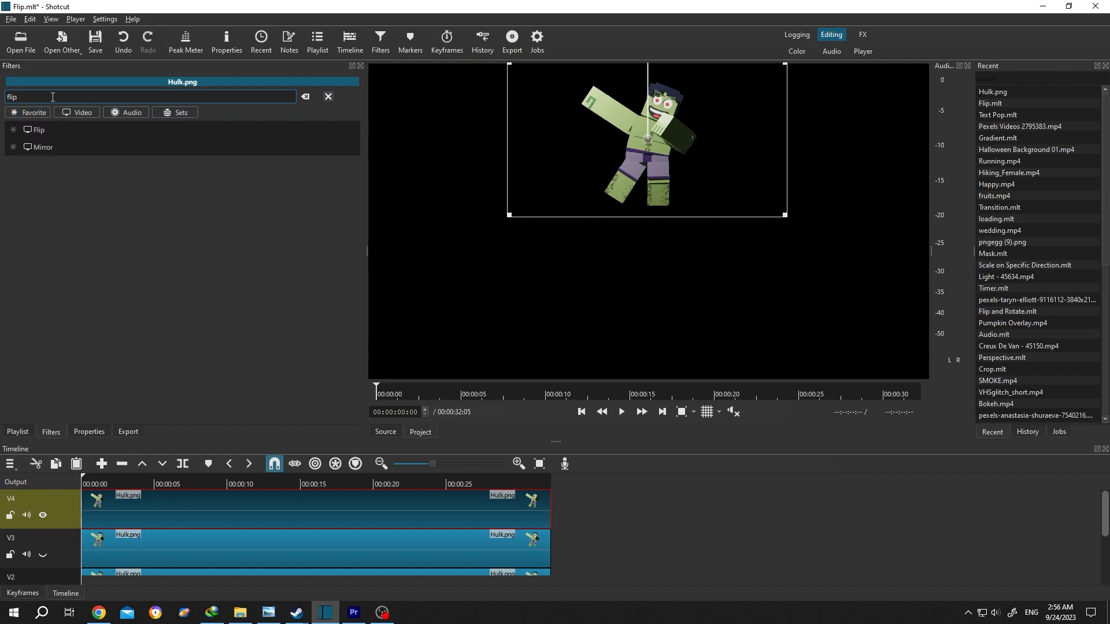
double_click(40, 129)
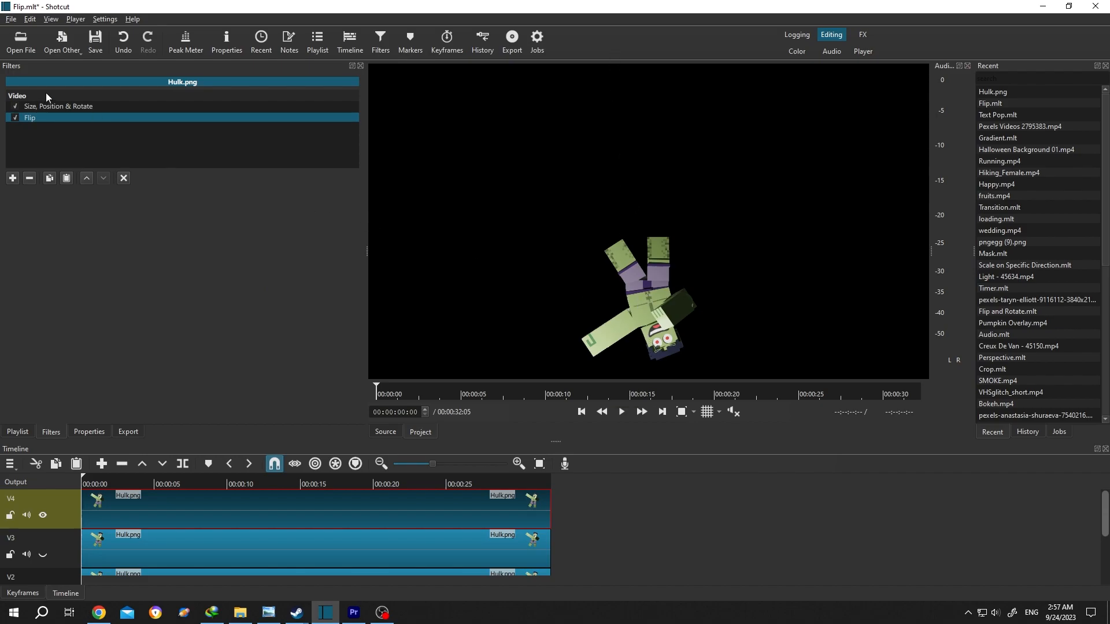
mouse_move(71, 112)
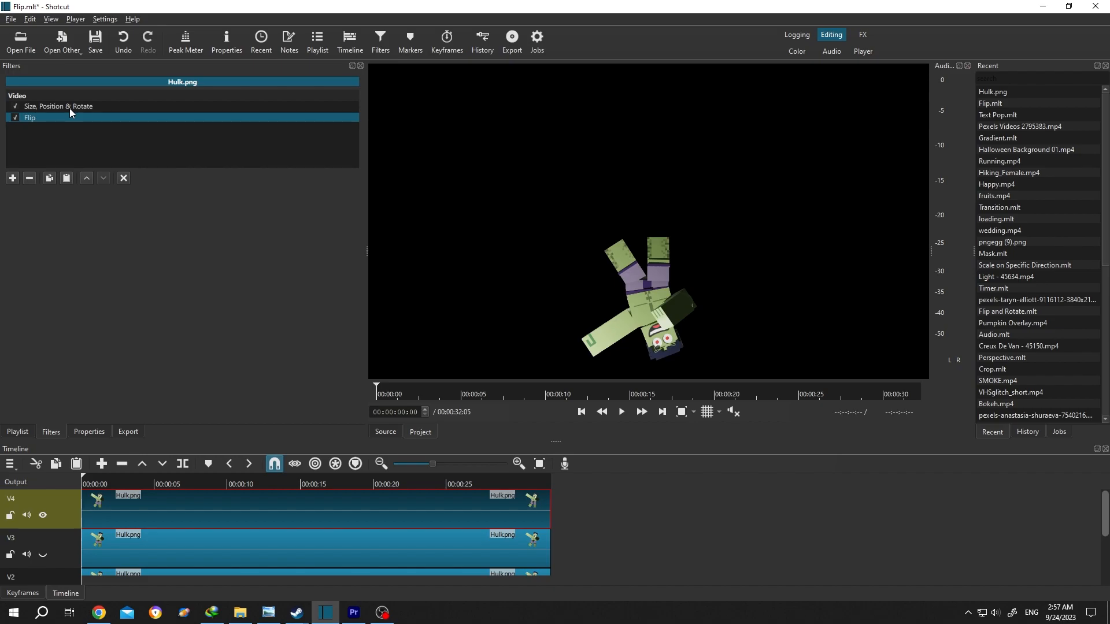
mouse_move(84, 178)
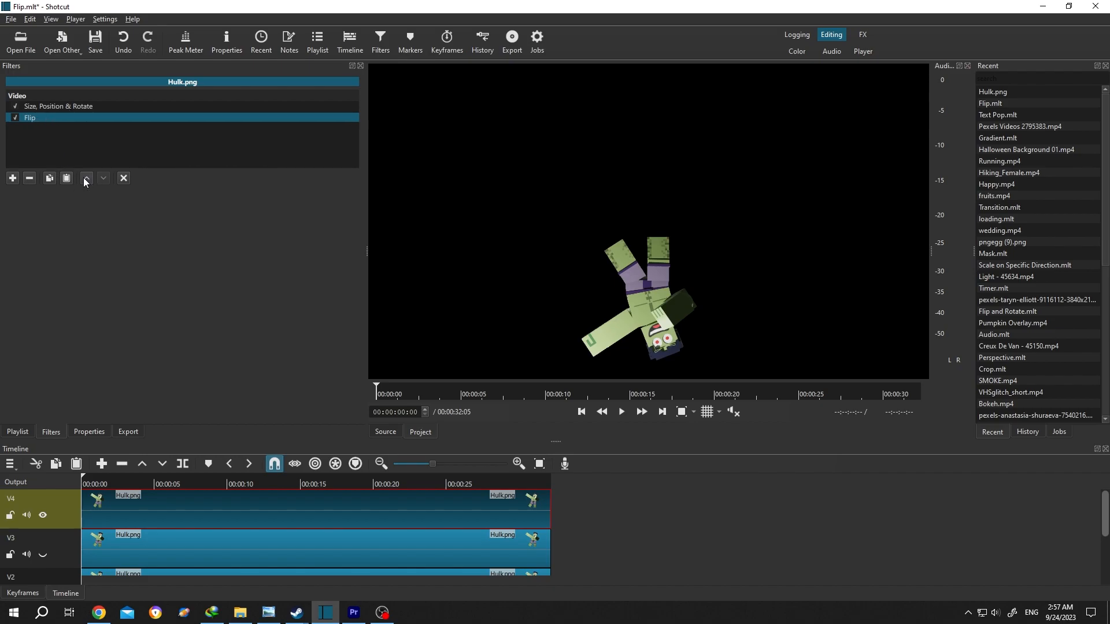
Move Flip ahead of Size, Position & Rotate and drag the flipped Hulk to the frame centre
left_click(84, 178)
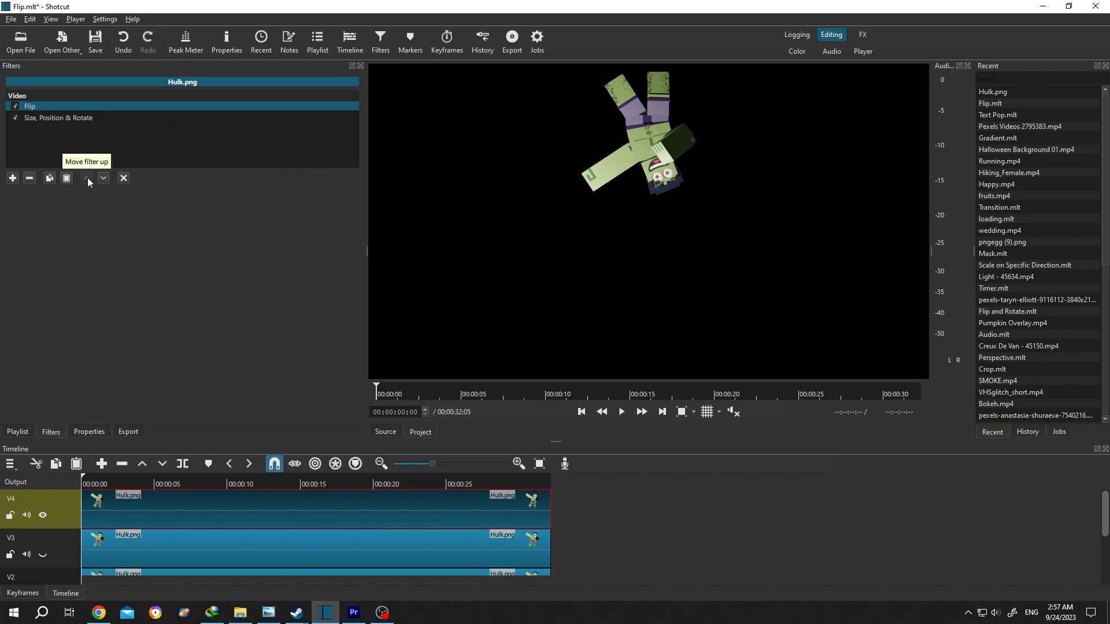
left_click(59, 118)
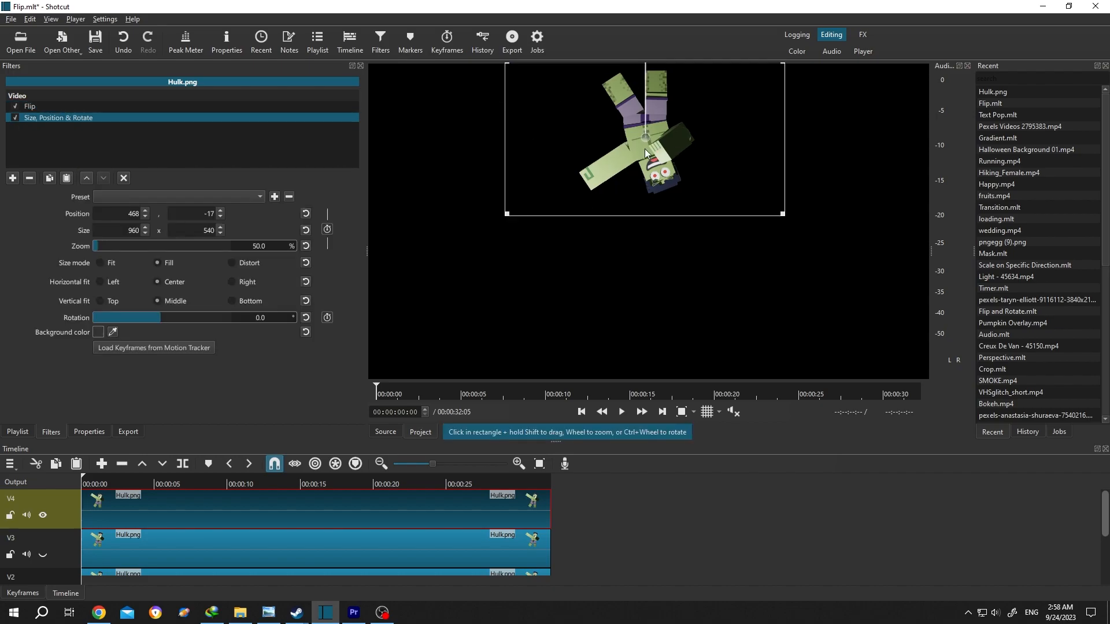
left_click_drag(644, 140, 641, 230)
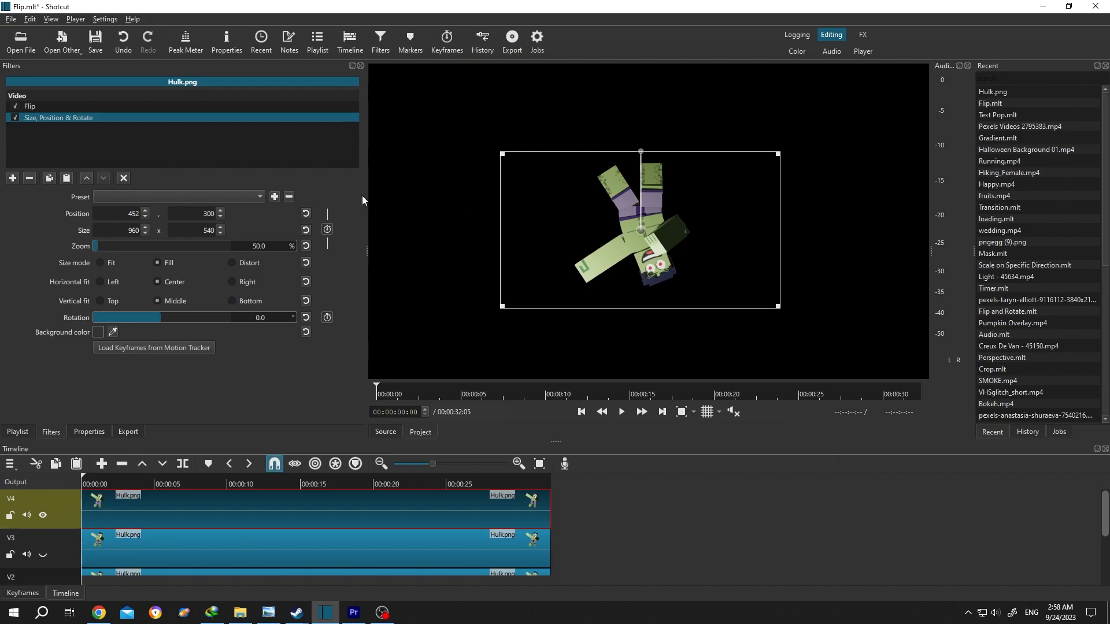
Remove both earlier filters and add a Mirror filter flipping the full-size Hulk horizontally
left_click(29, 178)
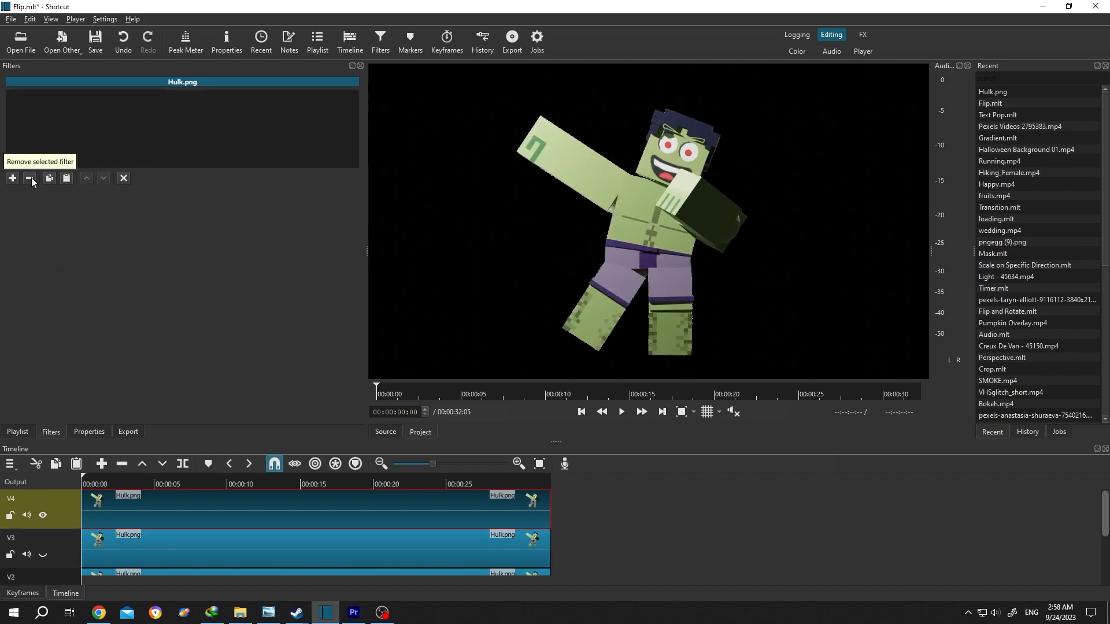
left_click(11, 178)
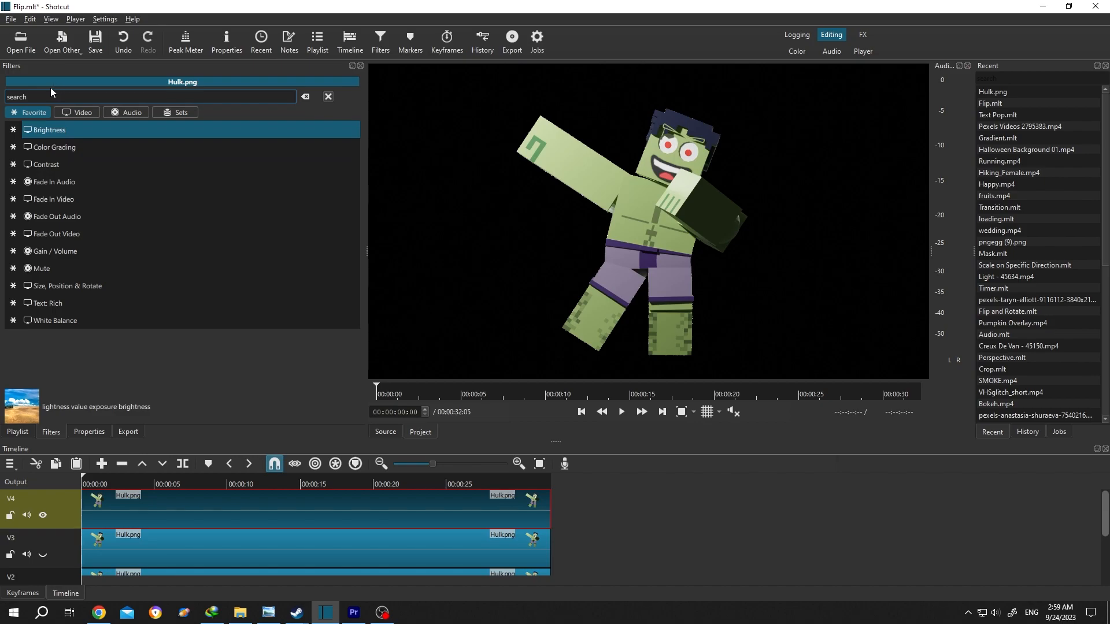
type("m")
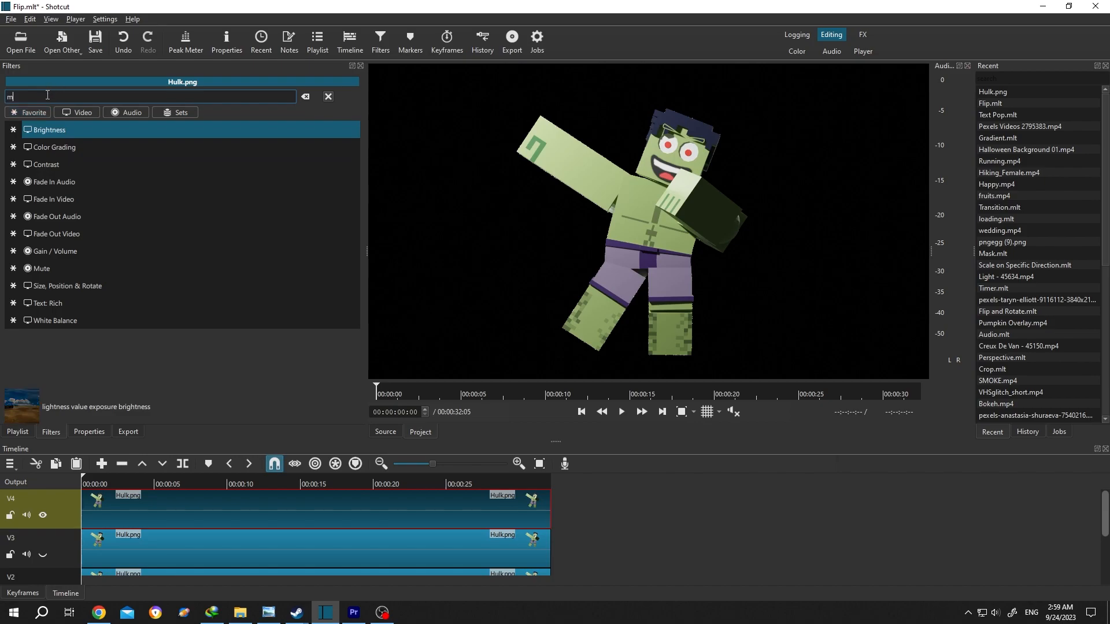
type("irror")
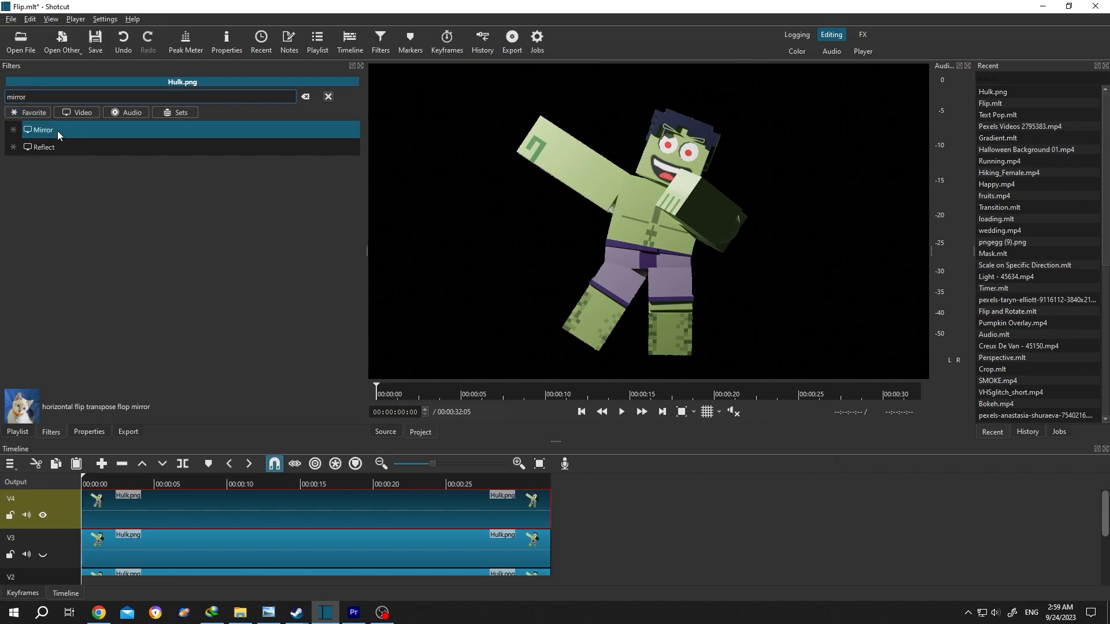
double_click(44, 129)
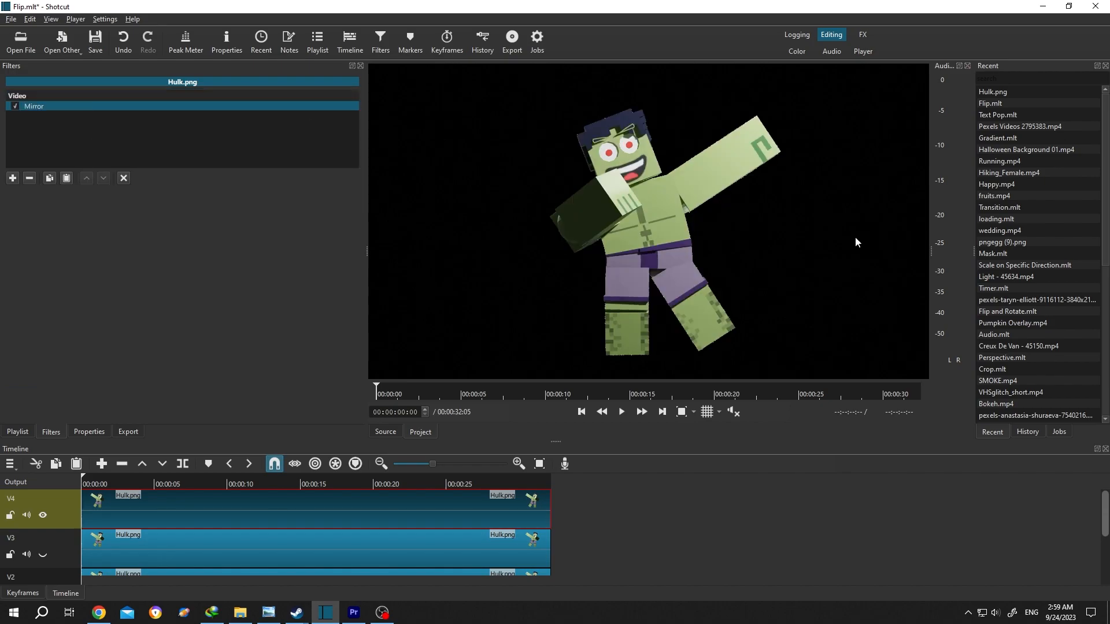
mouse_move(771, 262)
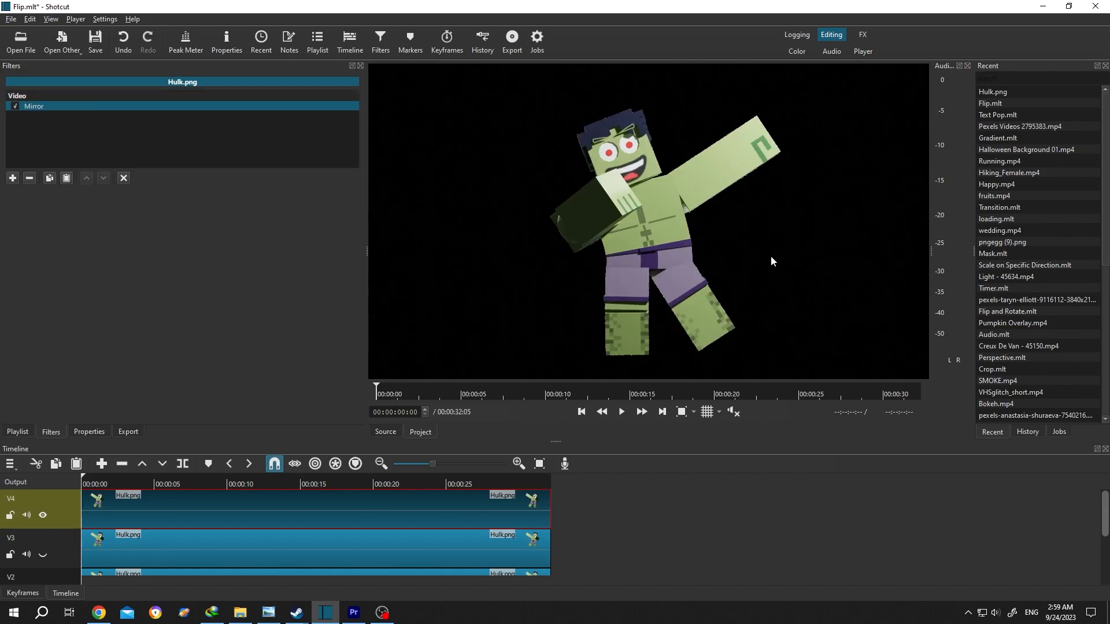